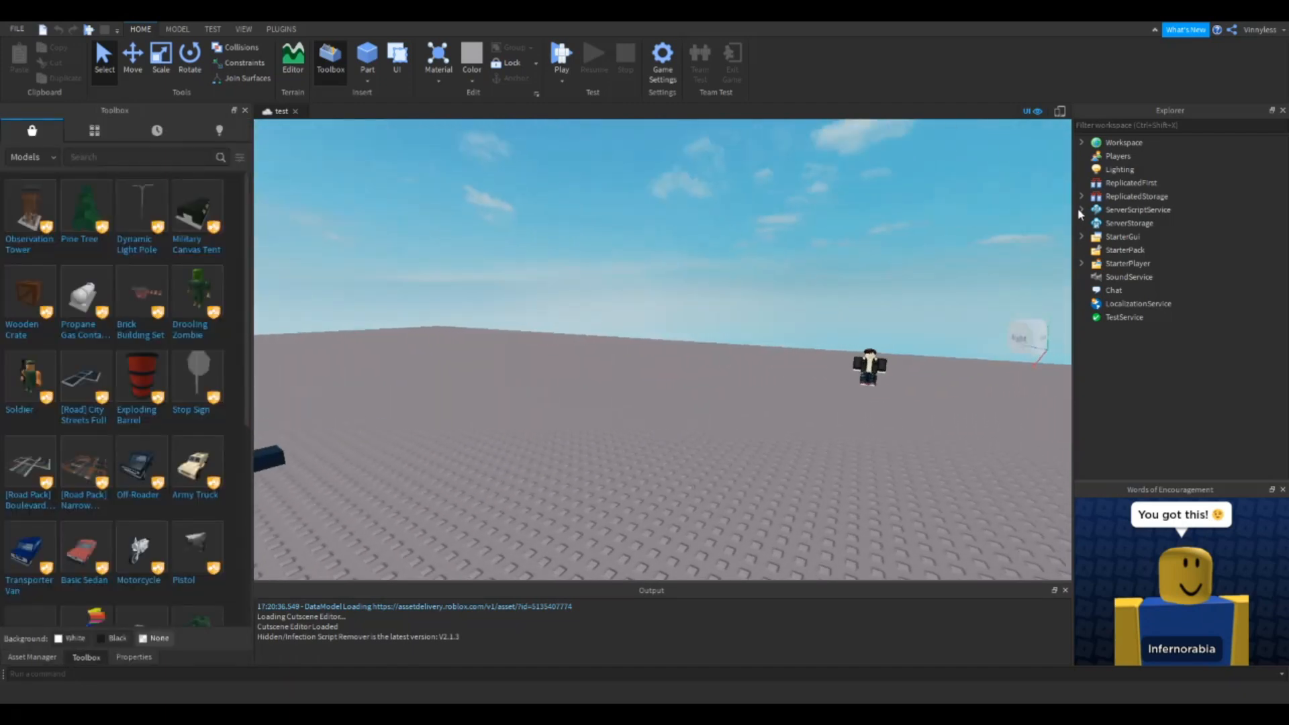
Step: Review gameScript's teleport and challenge functions in the script editor
double_click(1137, 223)
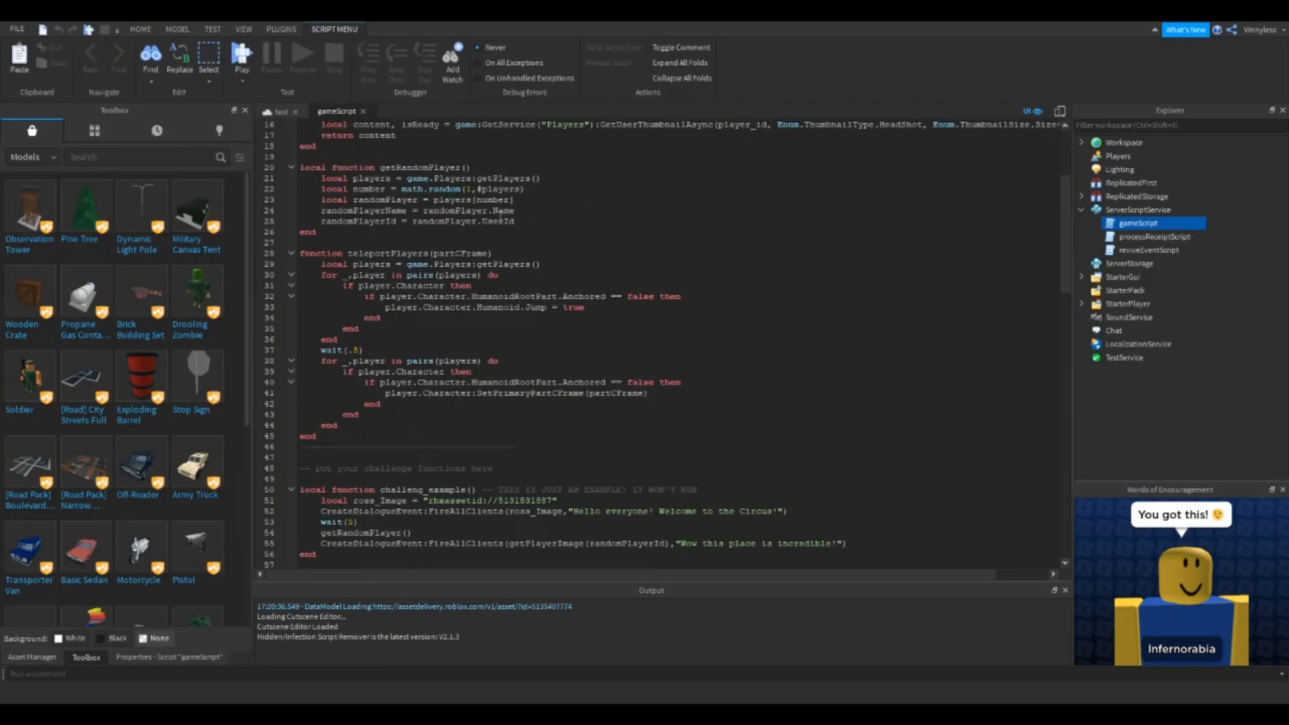
scroll(down, 3)
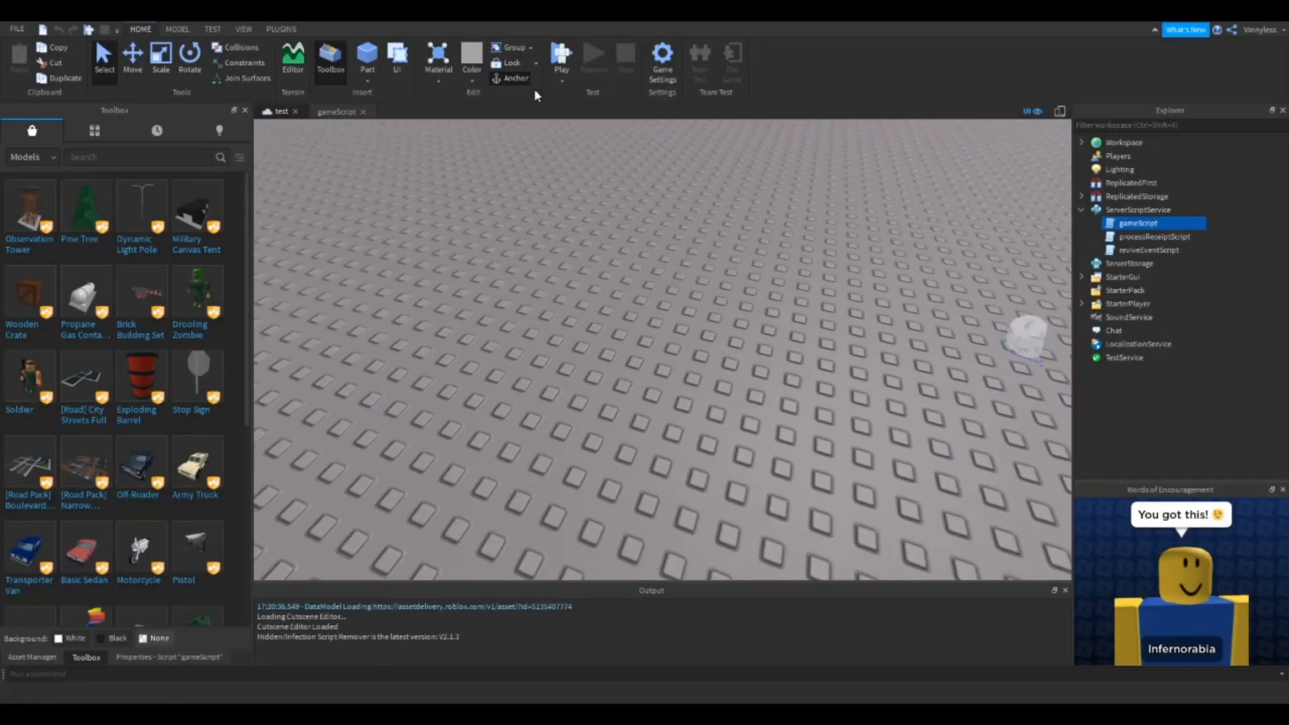
Step: Insert a new block part and rename it 'Barrier' in Properties
click(367, 57)
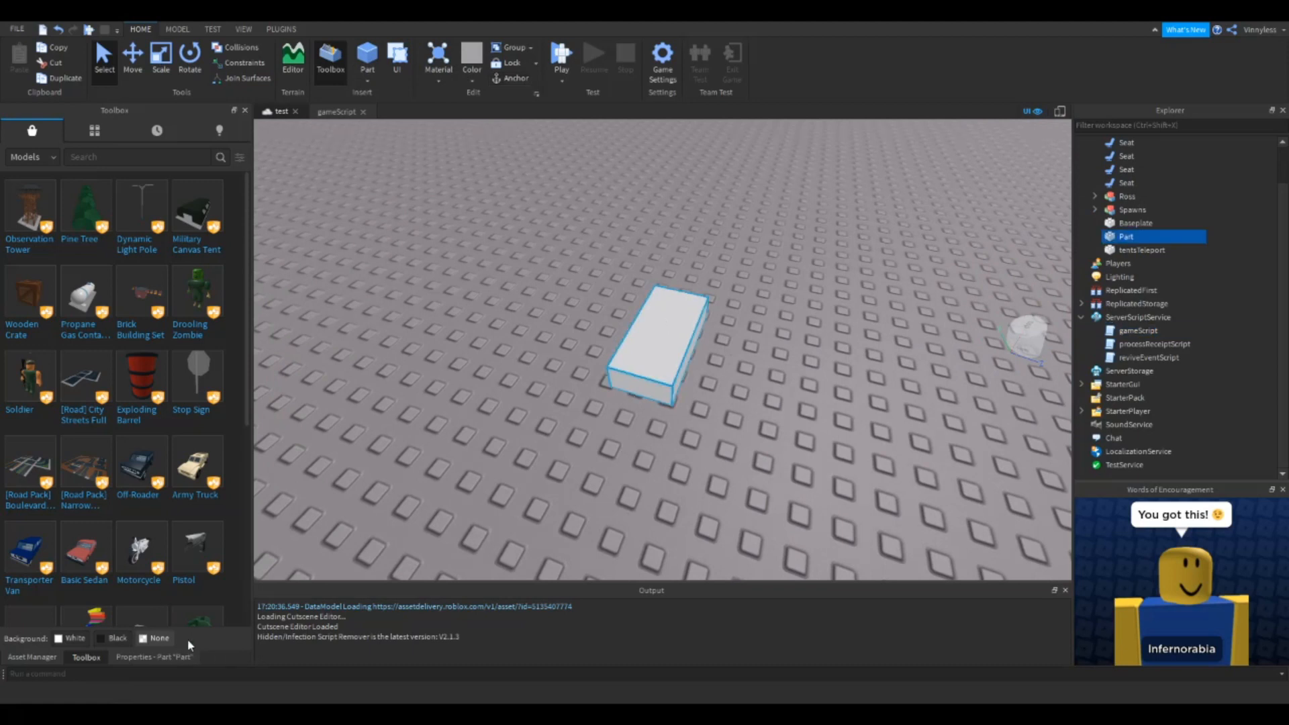
click(153, 657)
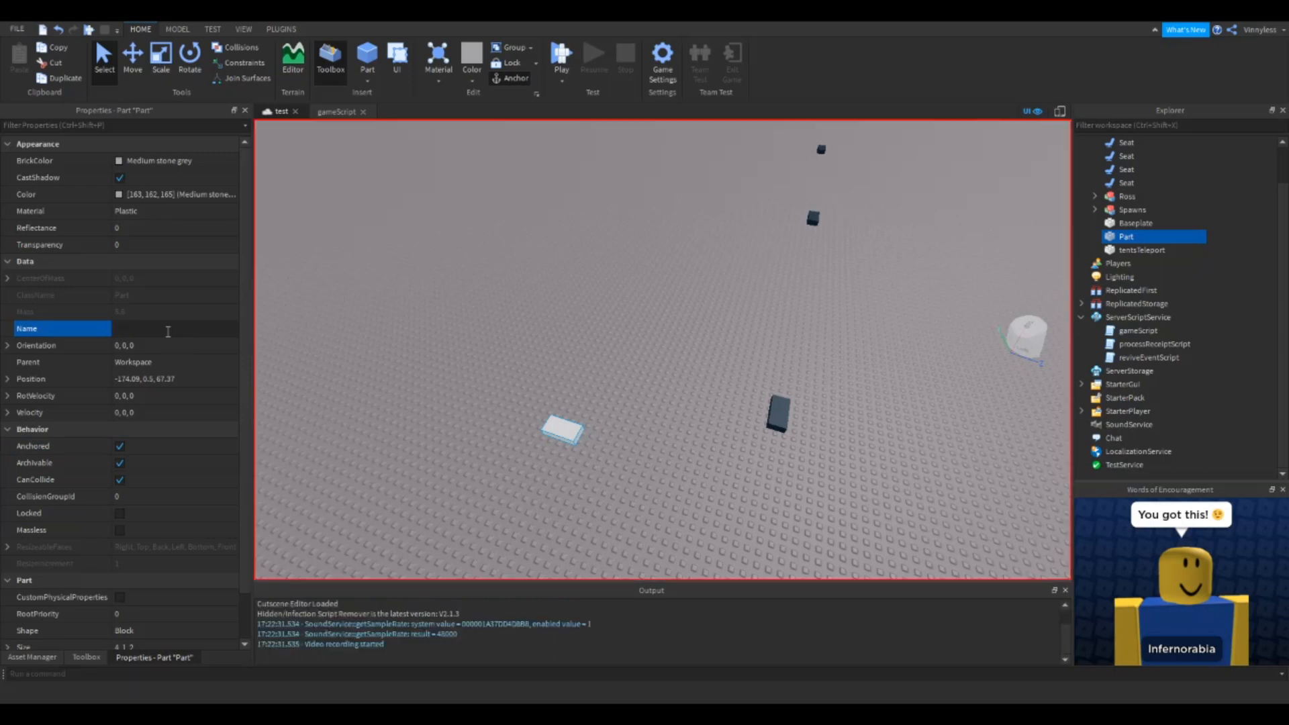
text(Barrier)
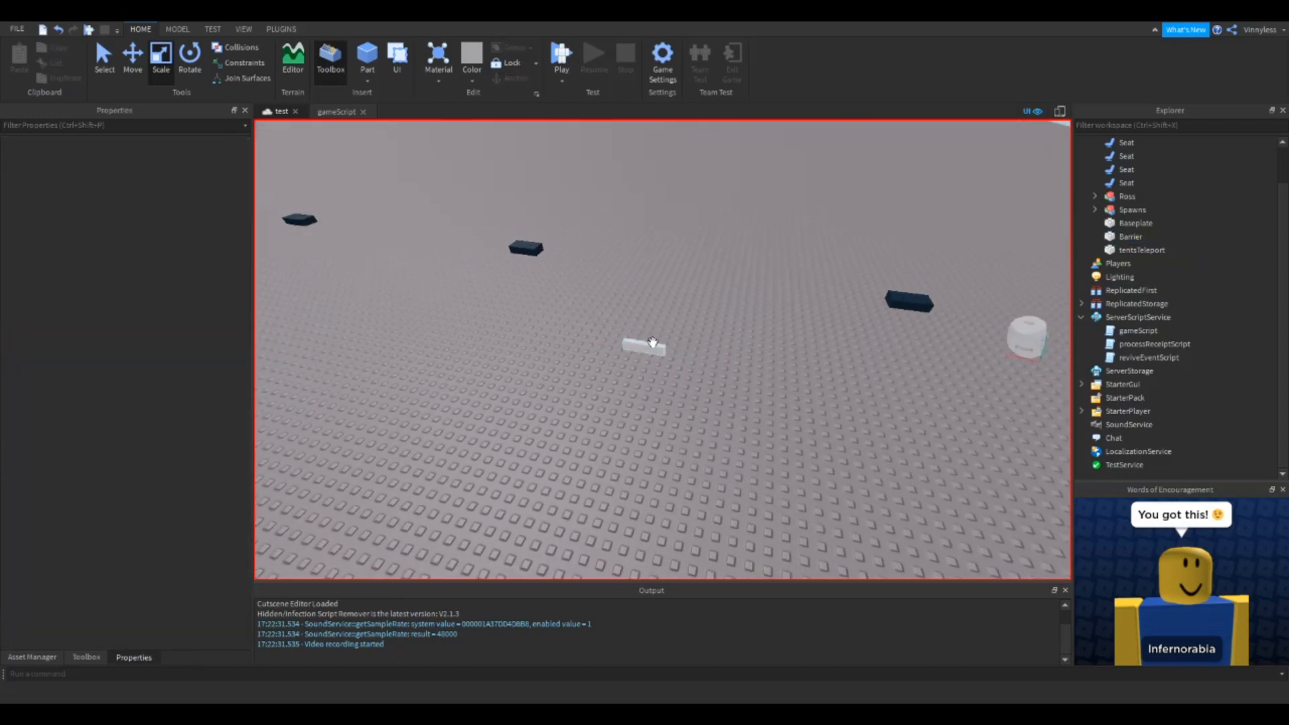
Step: Scale Barrier into a wall over the seats with Transparency 1, then select gameScript
click(1131, 236)
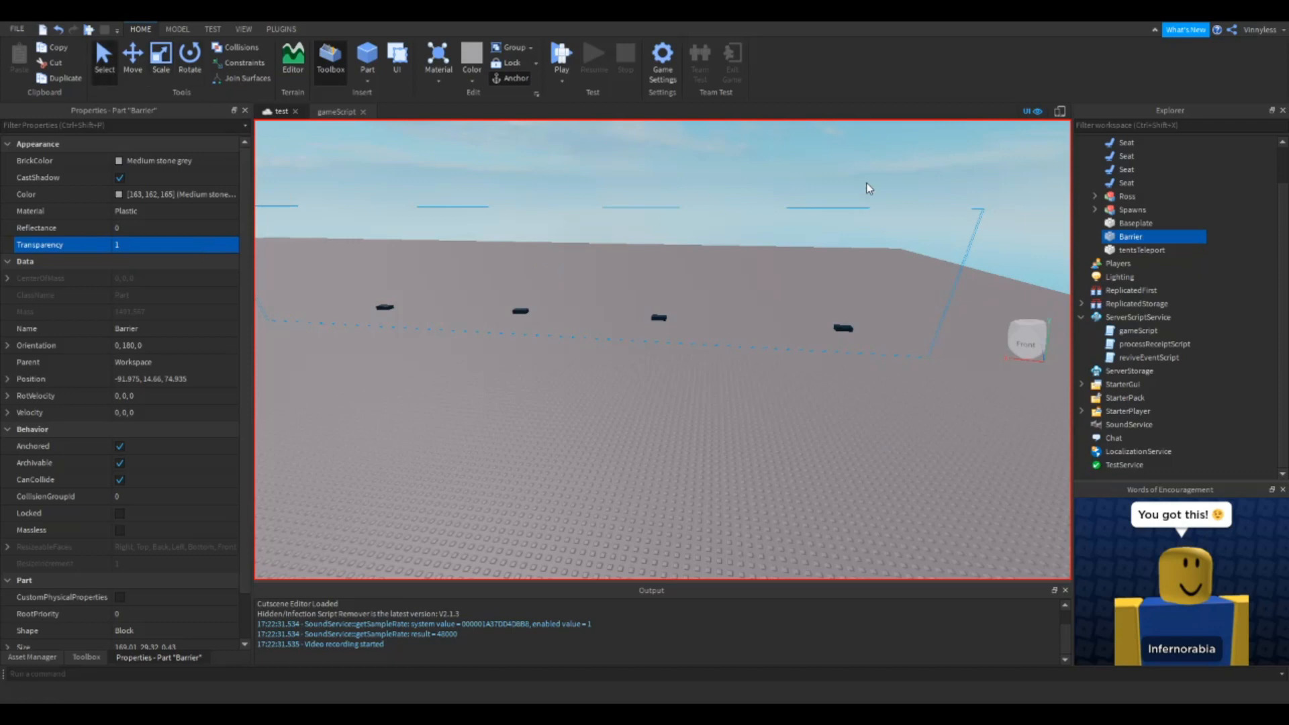
click(778, 242)
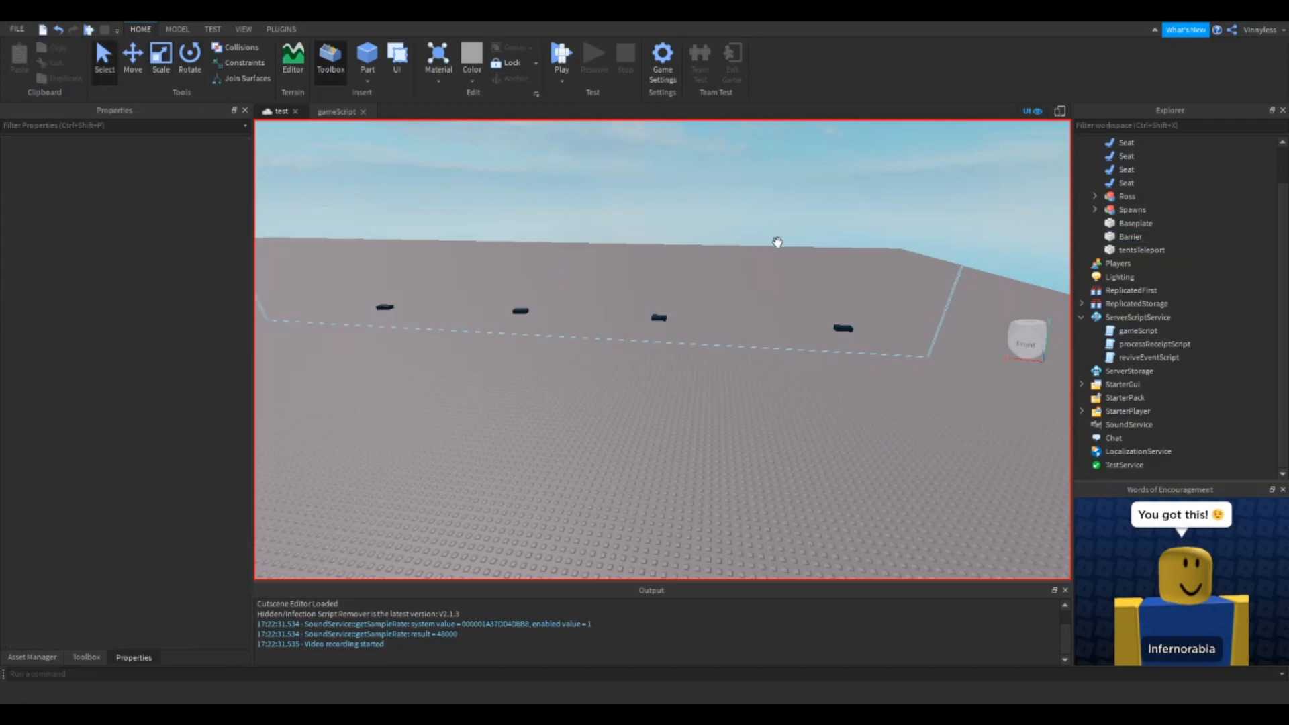
click(1140, 331)
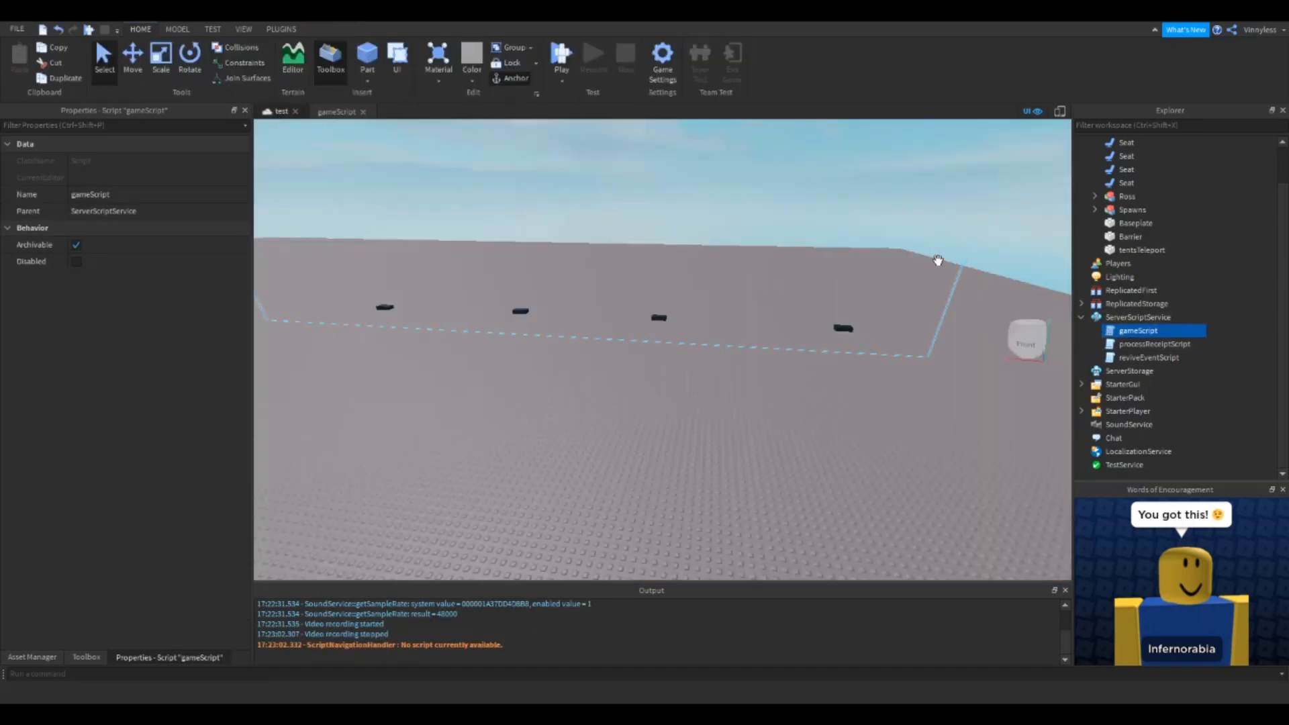
Step: Locate challenge_intro's TimerEvent and wait(10) look-around timer in gameScript
click(336, 112)
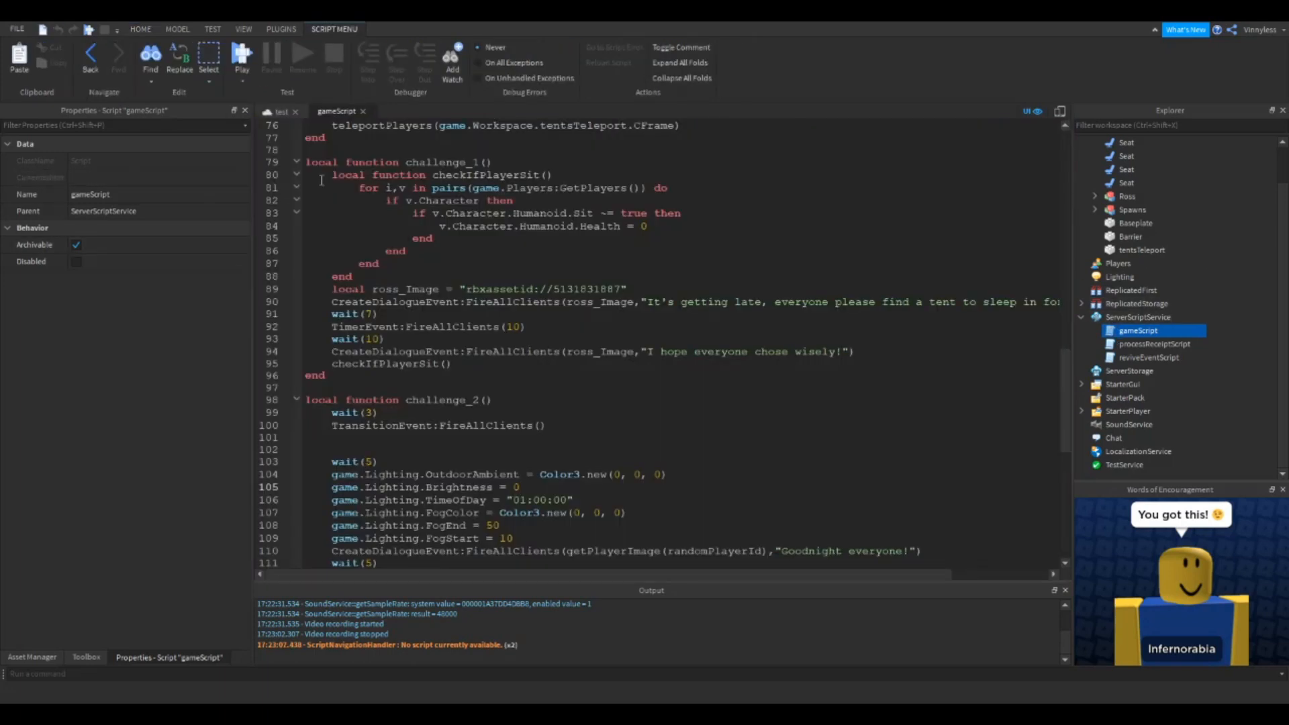
mouse_move(855, 309)
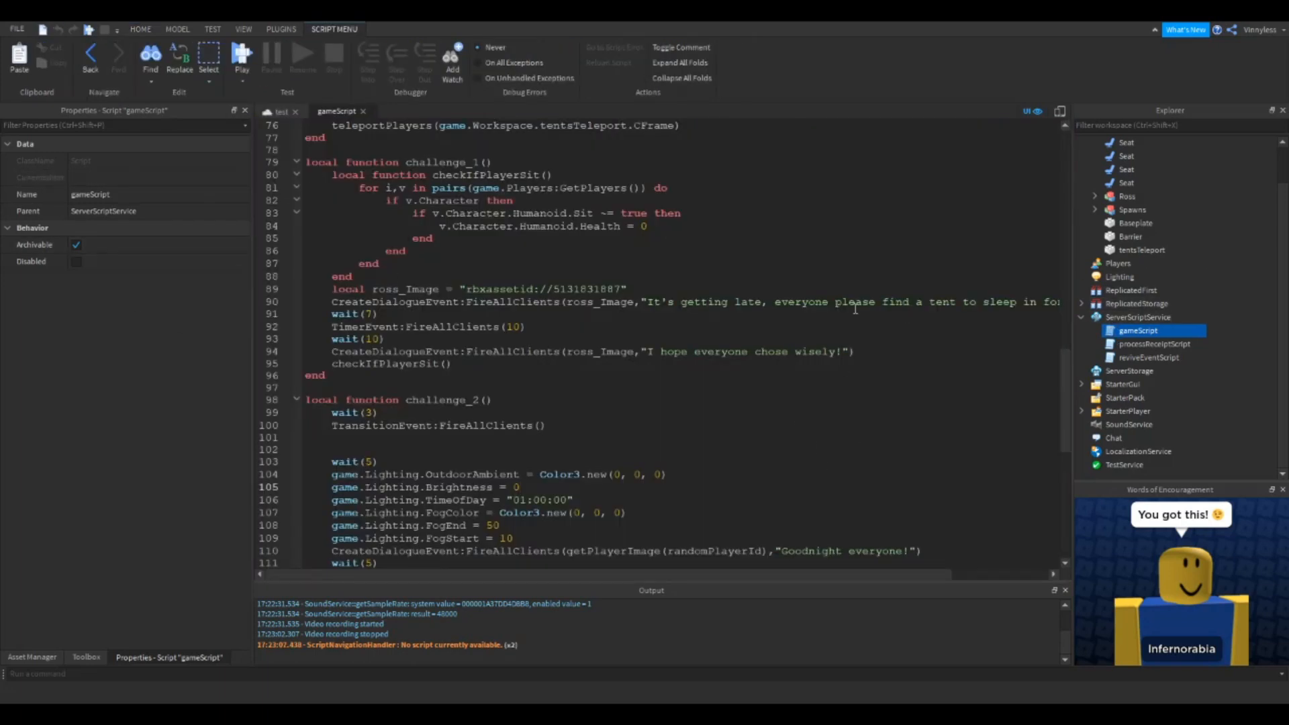
scroll(down, 3)
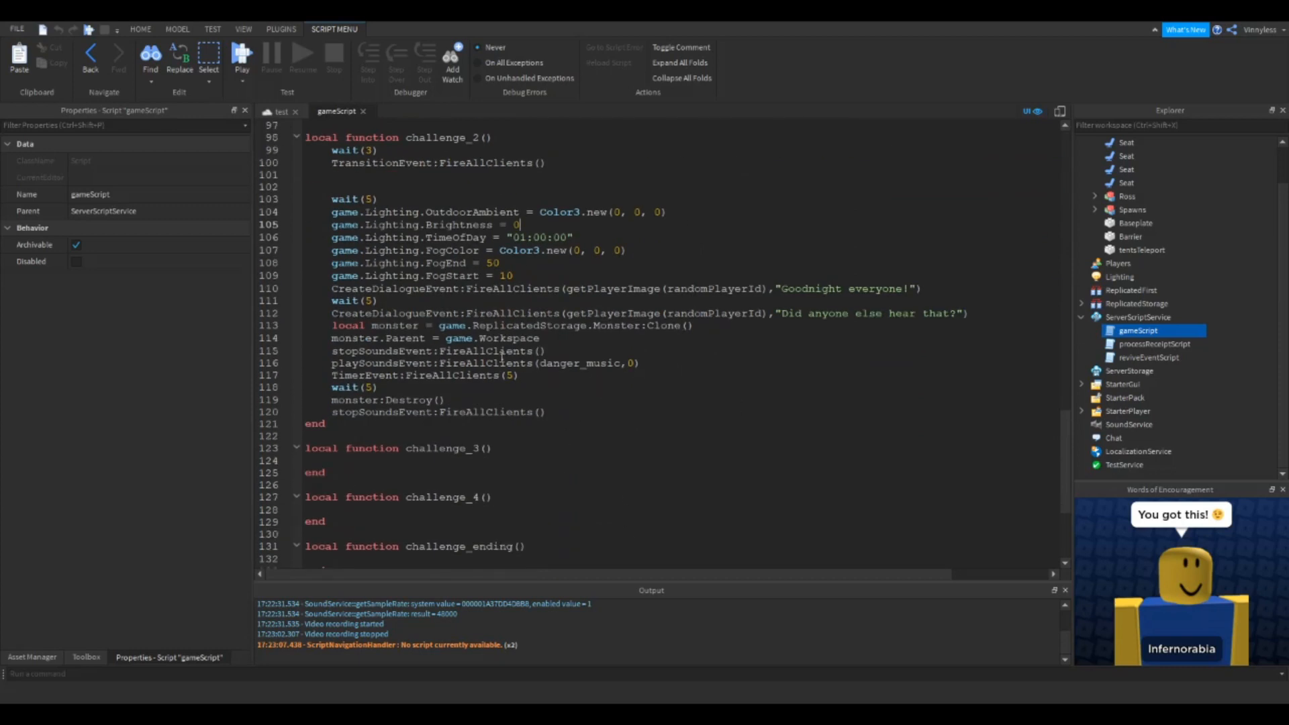
scroll(down, 3)
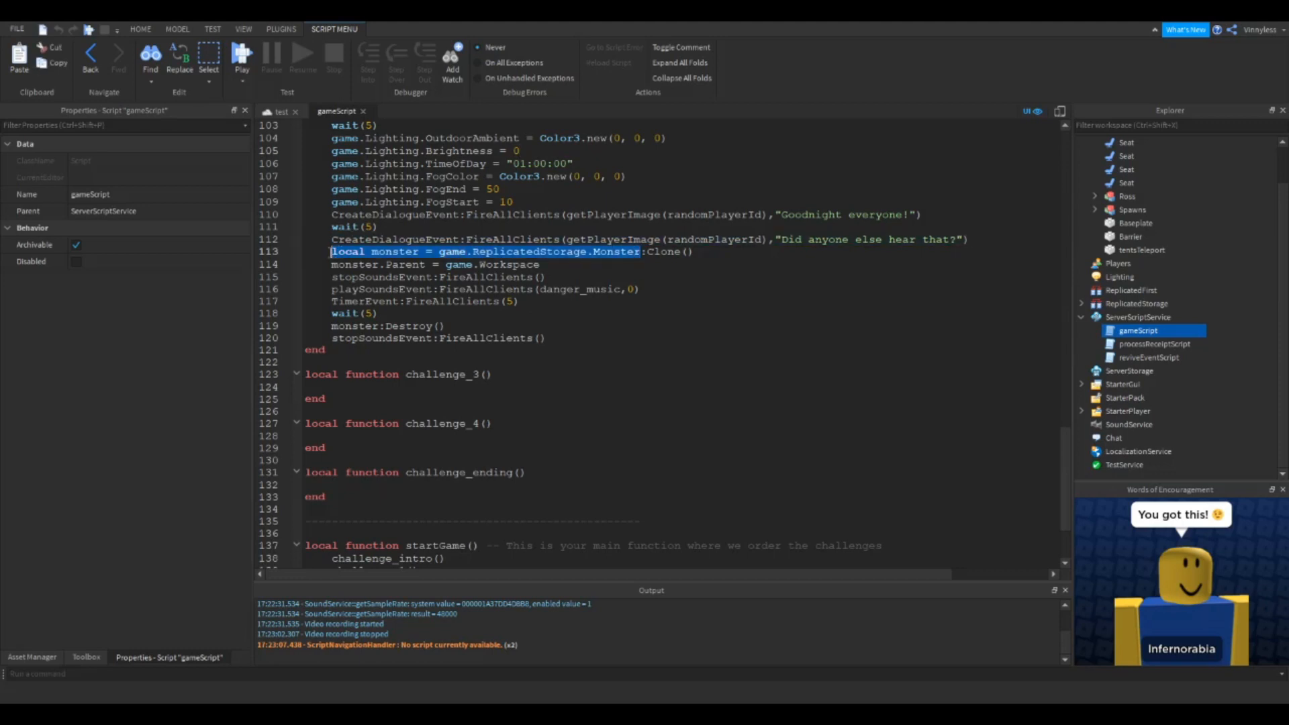
scroll(up, 3)
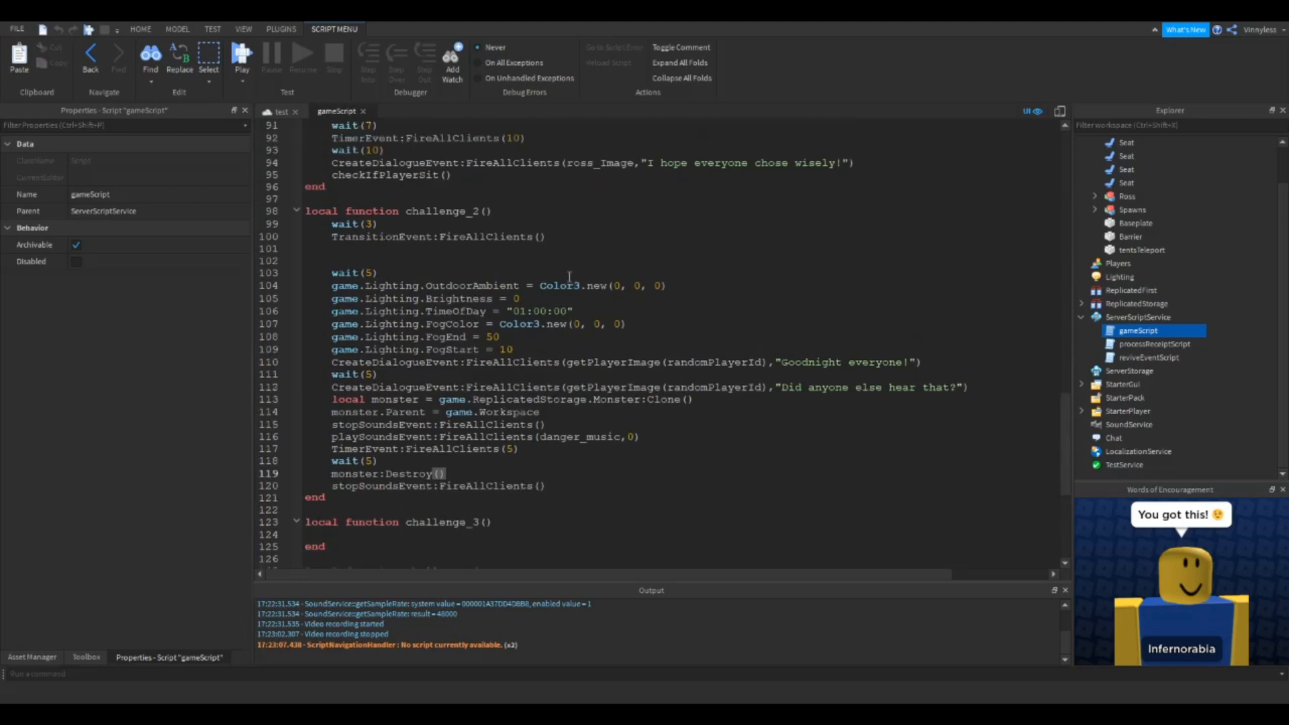
scroll(up, 3)
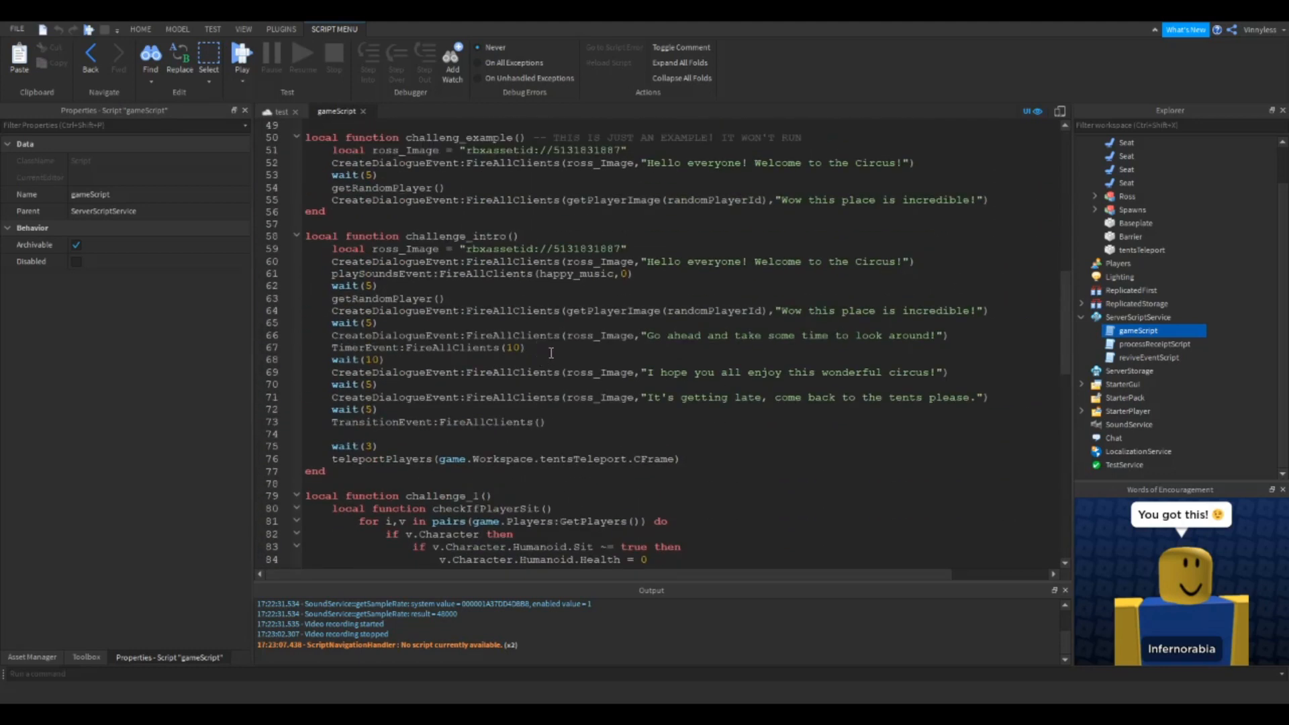
mouse_move(545, 345)
text(local monster = game.ReplicatedStorage.Monster)
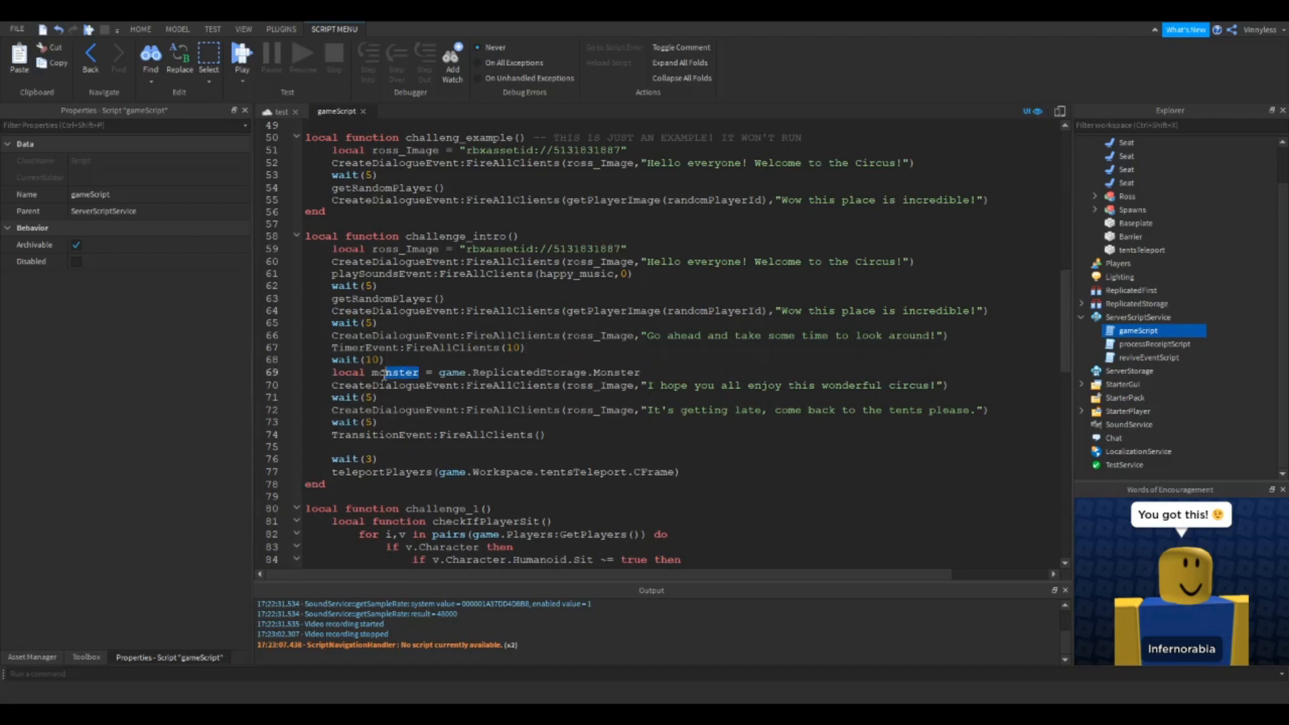
Step: Add 'local barrier = game.Workspace.Barrier' and 'barrier:Destroy()' after wait(10), then Play
text(barrier)
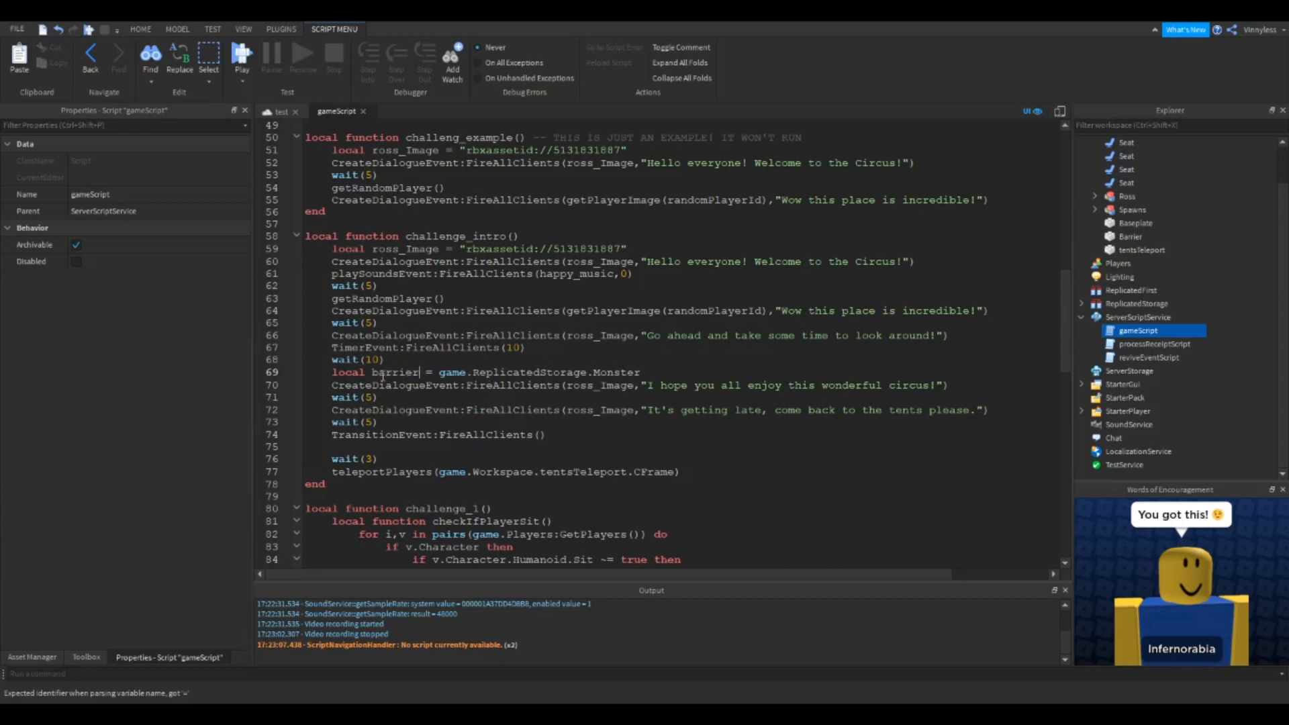
double_click(558, 372)
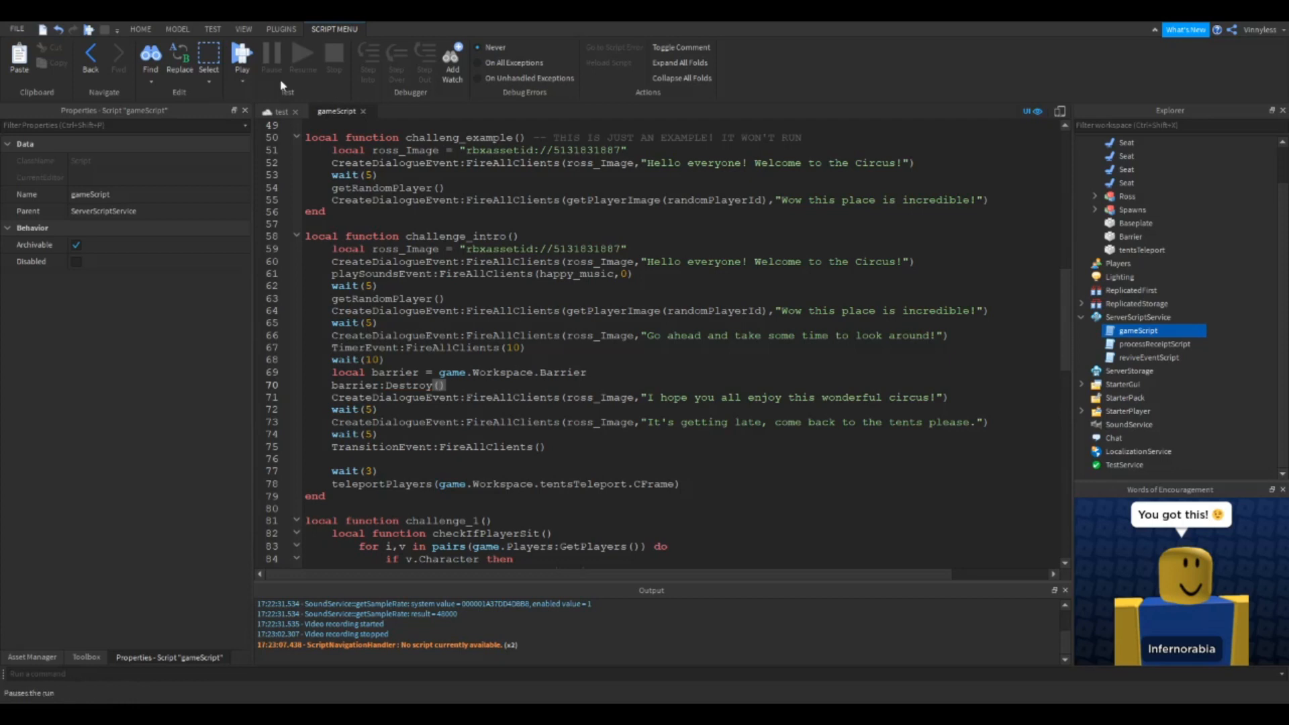
click(242, 56)
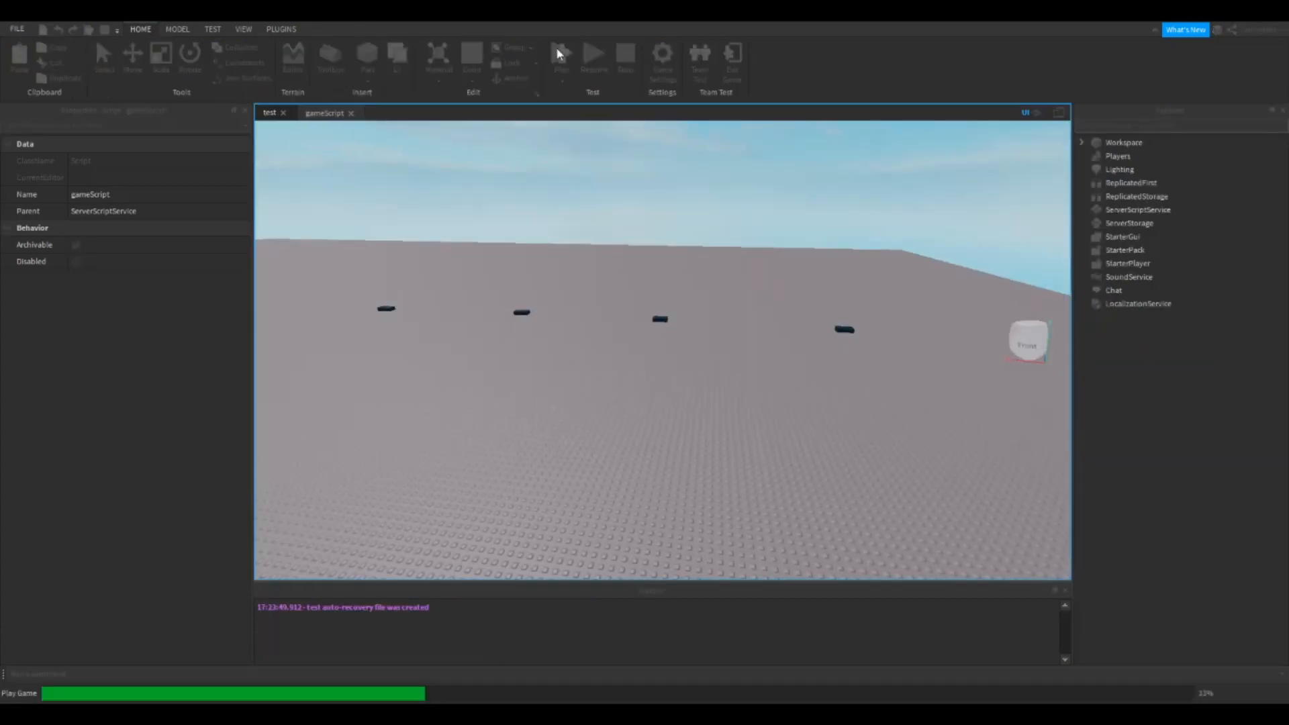
Step: Let the intro dialogue run to 'It's getting late, come back to the tents please.'
click(561, 55)
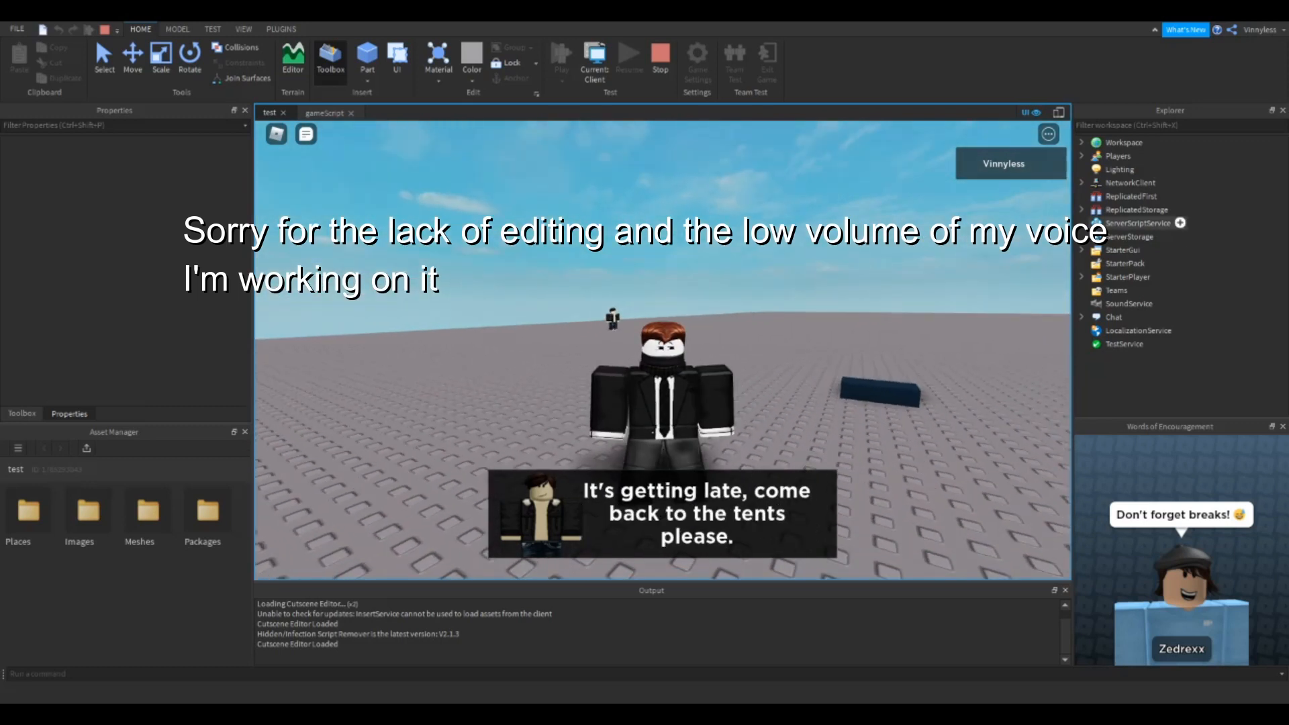
Step: Watch the tent countdown, then stop the playtest to return to edit mode
click(661, 57)
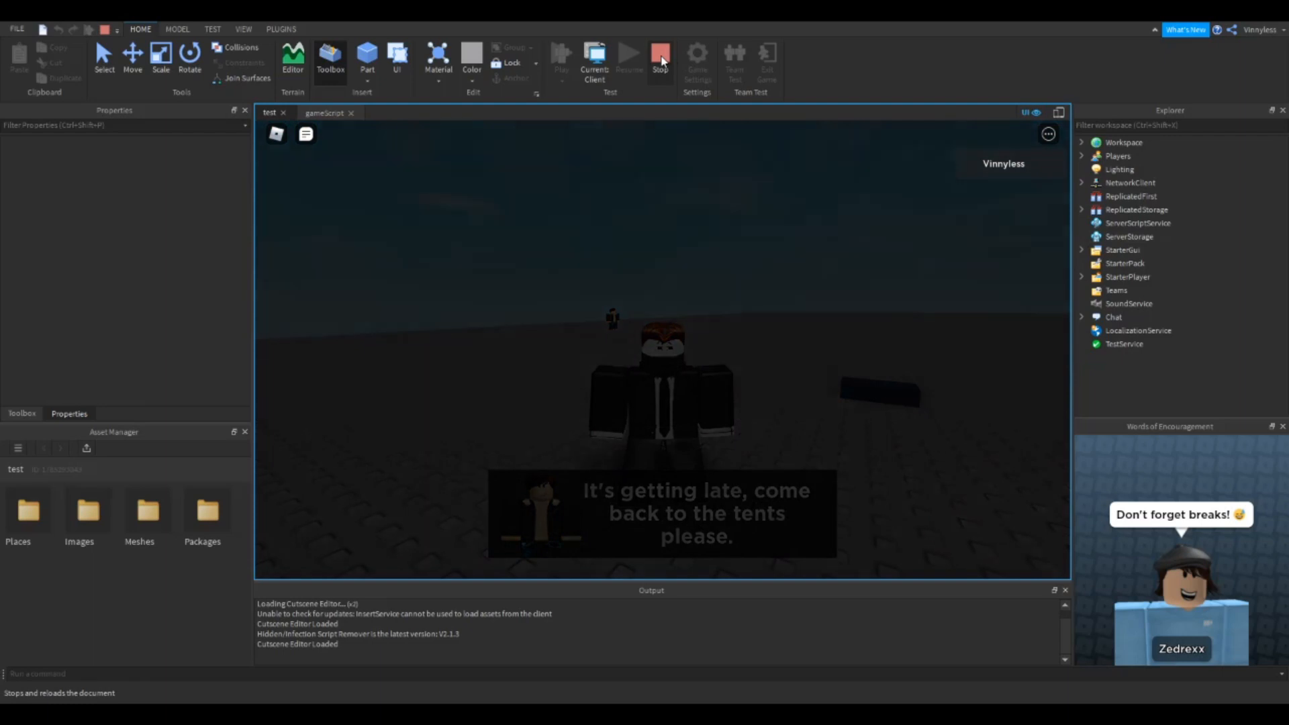
click(661, 53)
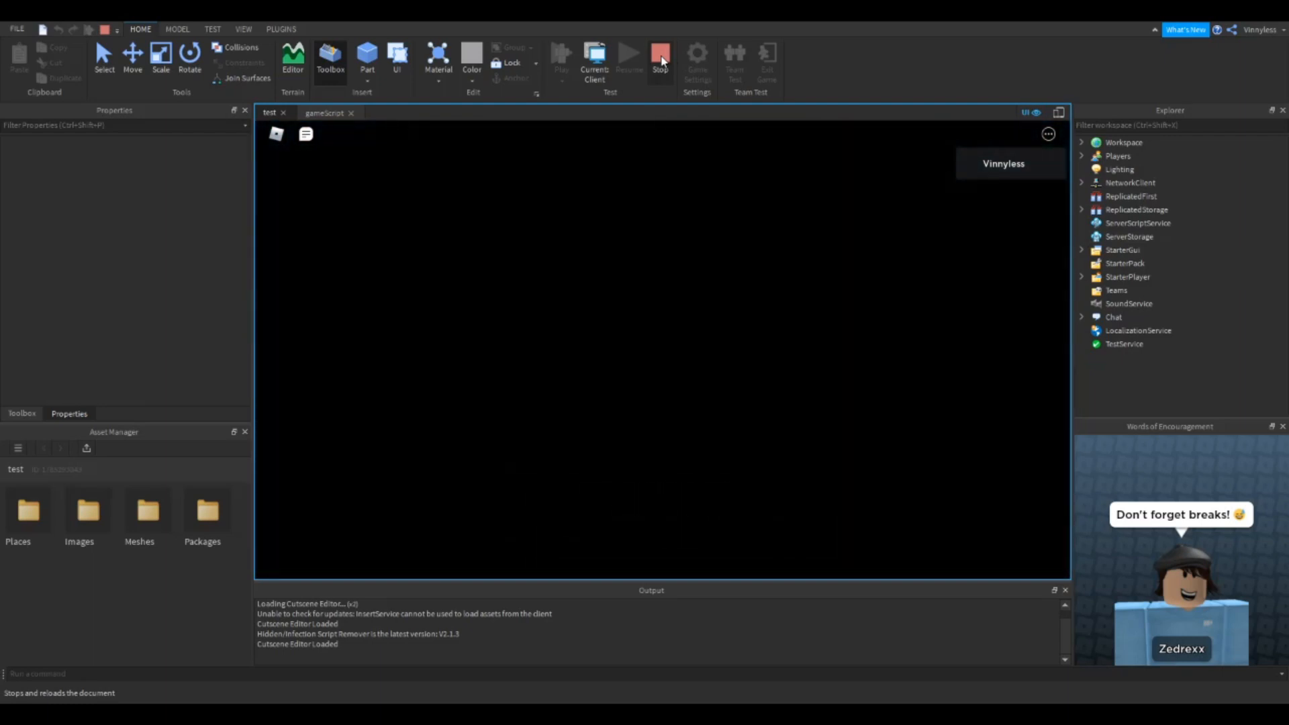
mouse_move(646, 89)
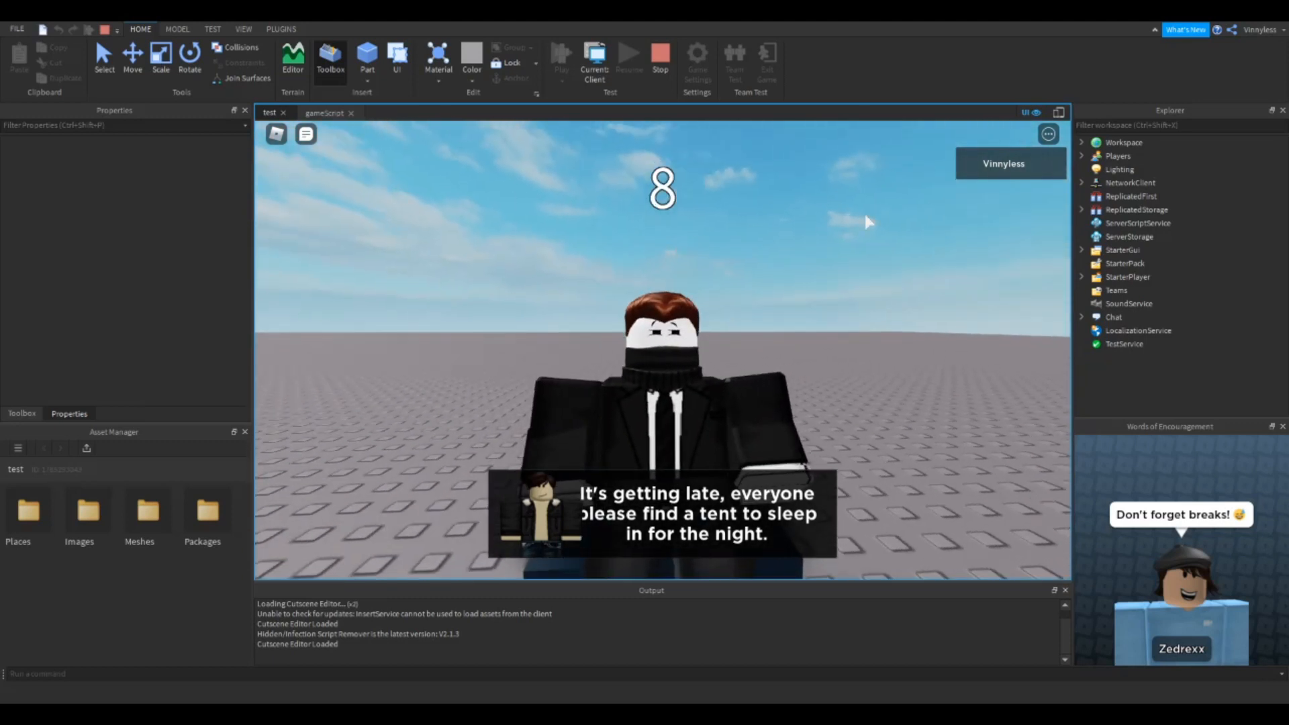
mouse_move(892, 216)
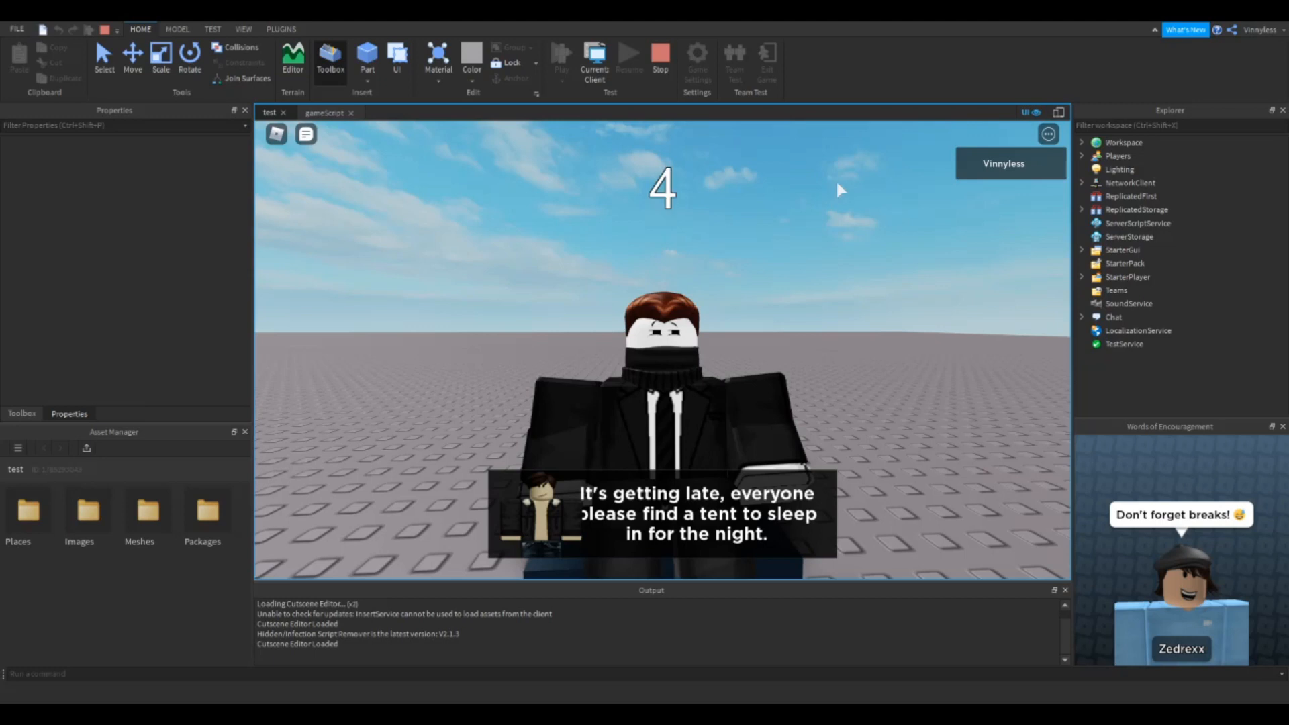
mouse_move(650, 78)
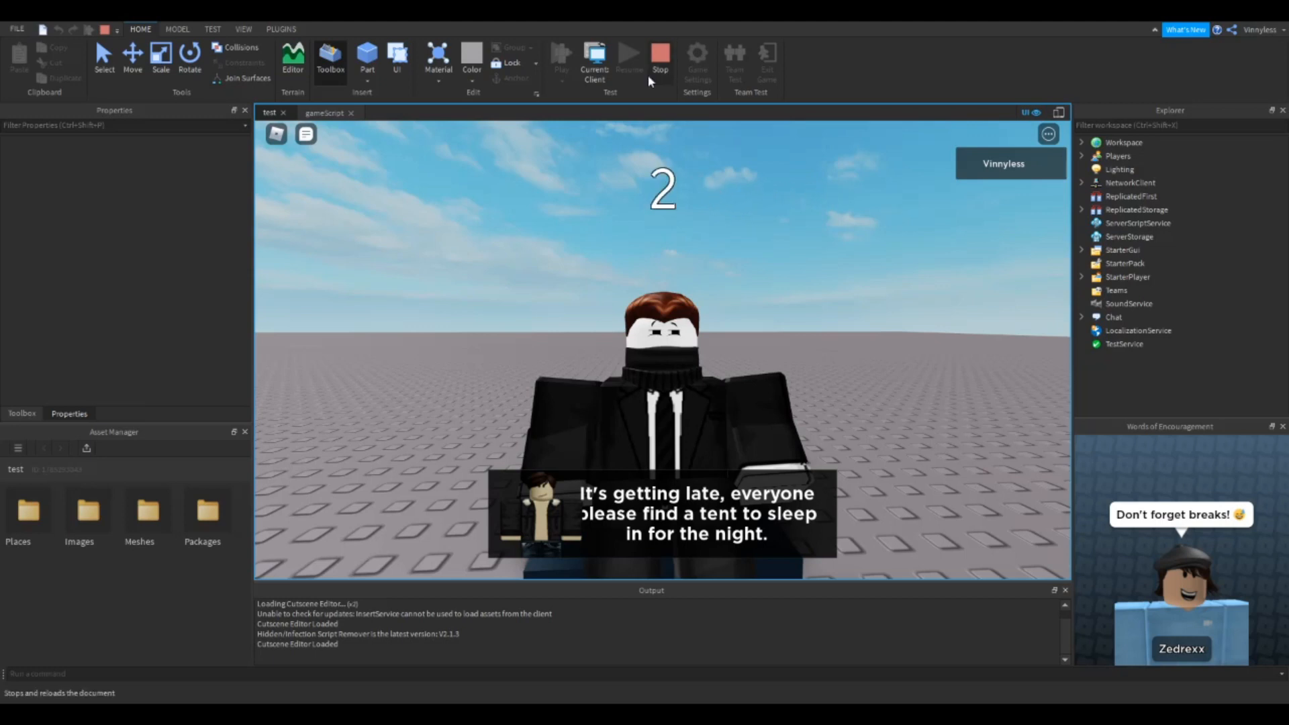
click(661, 58)
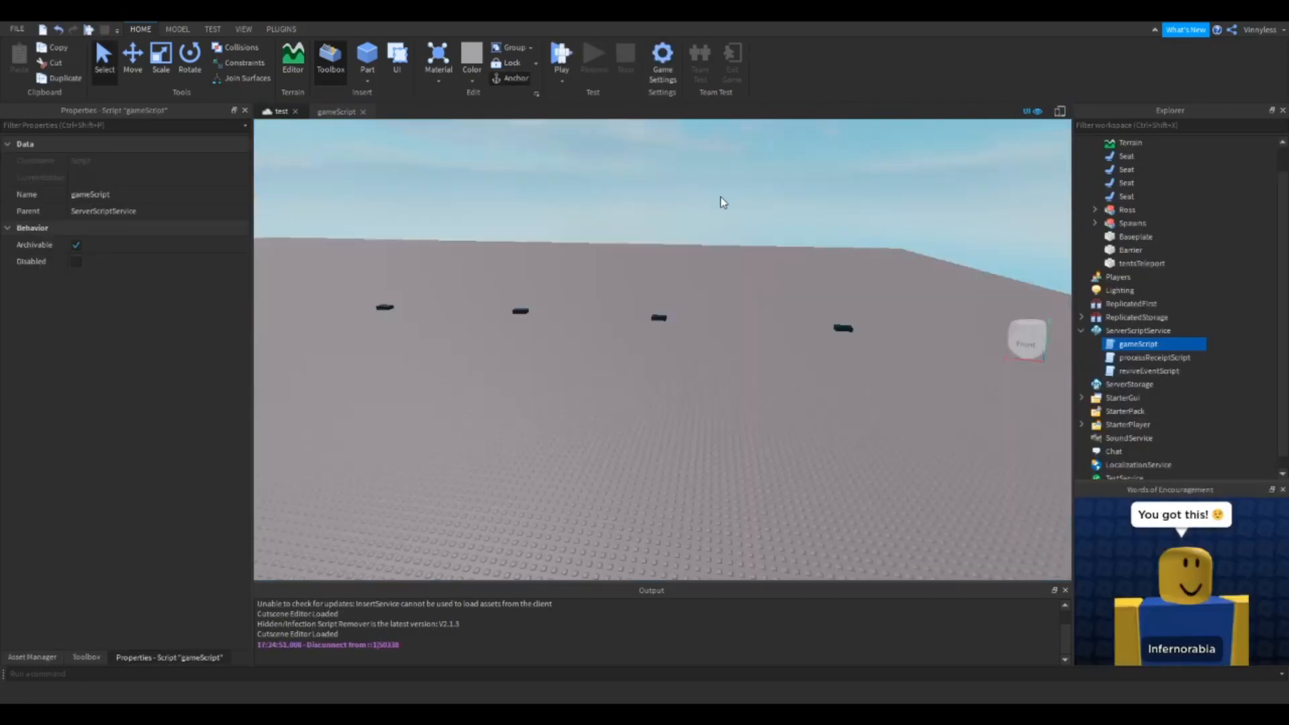